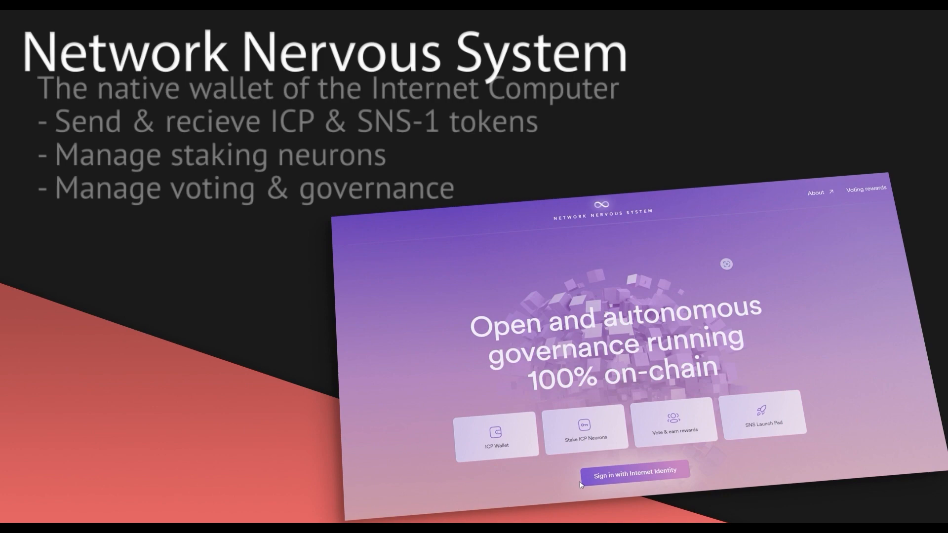
Sign in to the NNS wallet with Internet Identity.
left_click(635, 470)
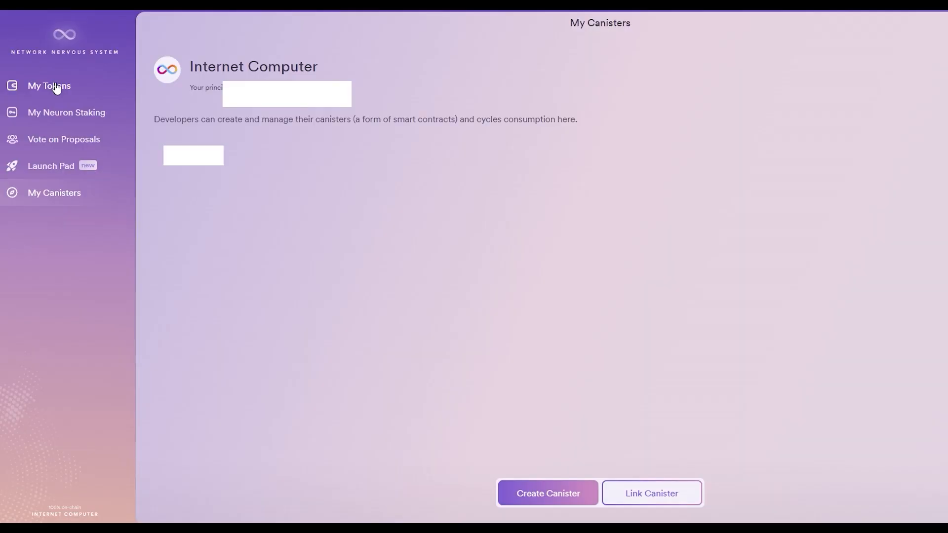
Review My Tokens balances, list My Neuron Staking, and begin staking a new neuron.
left_click(50, 85)
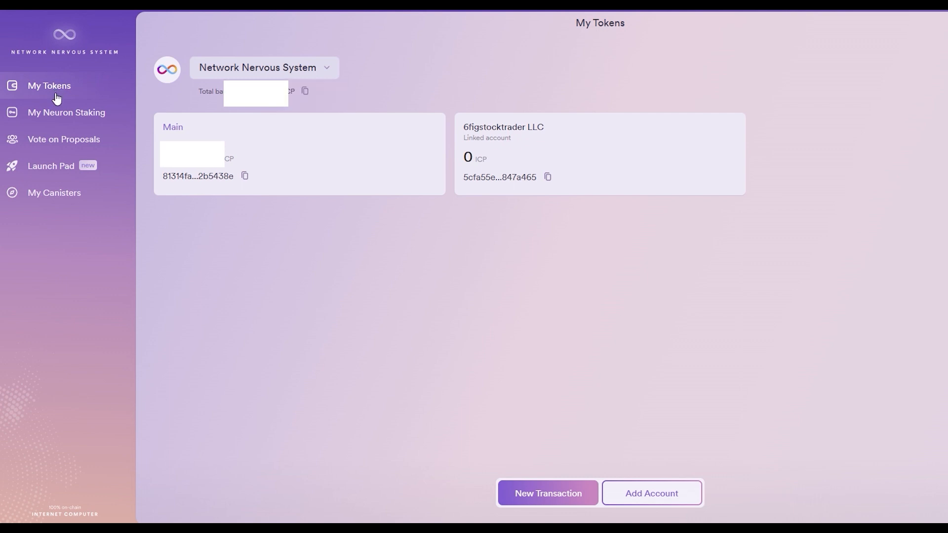
left_click(66, 112)
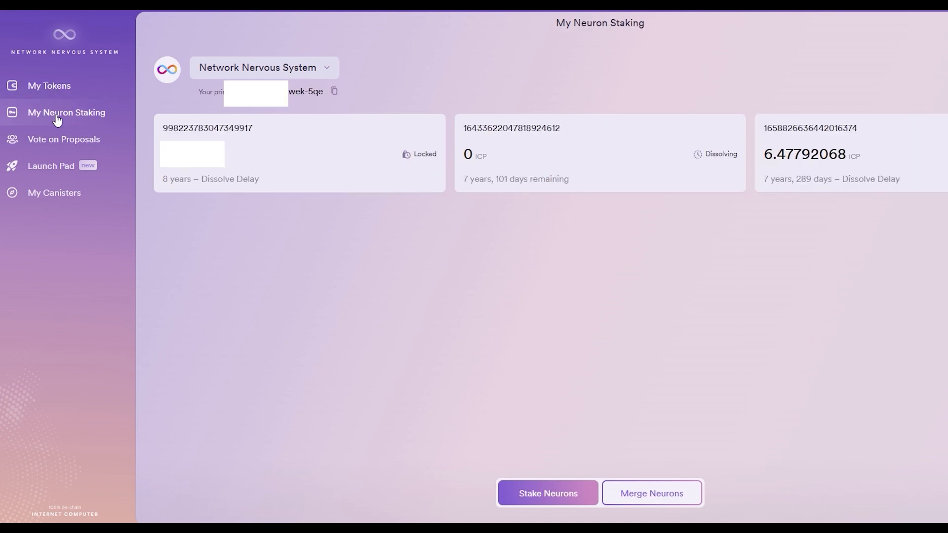
left_click(546, 493)
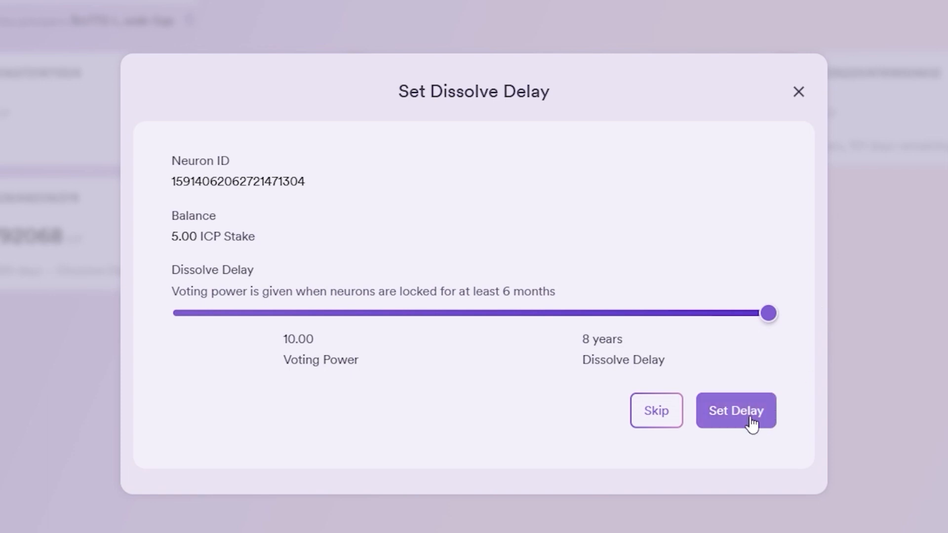
Apply and confirm the 8-year dissolve delay on the new 5.00 ICP neuron.
left_click(735, 411)
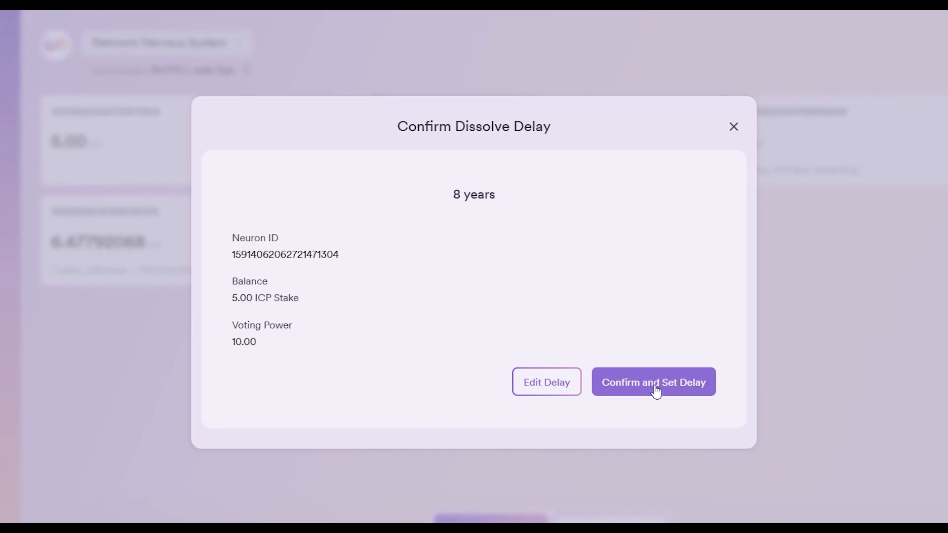
left_click(653, 382)
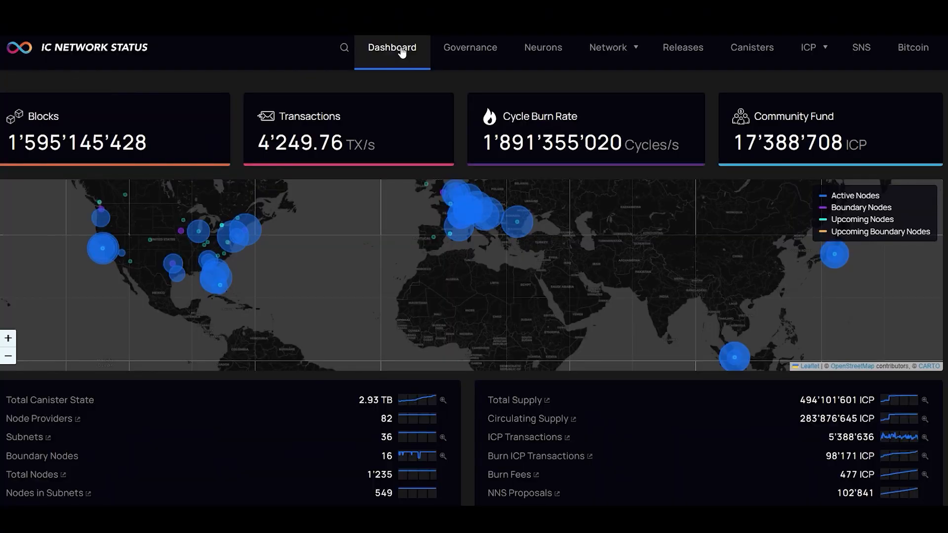
mouse_move(470, 48)
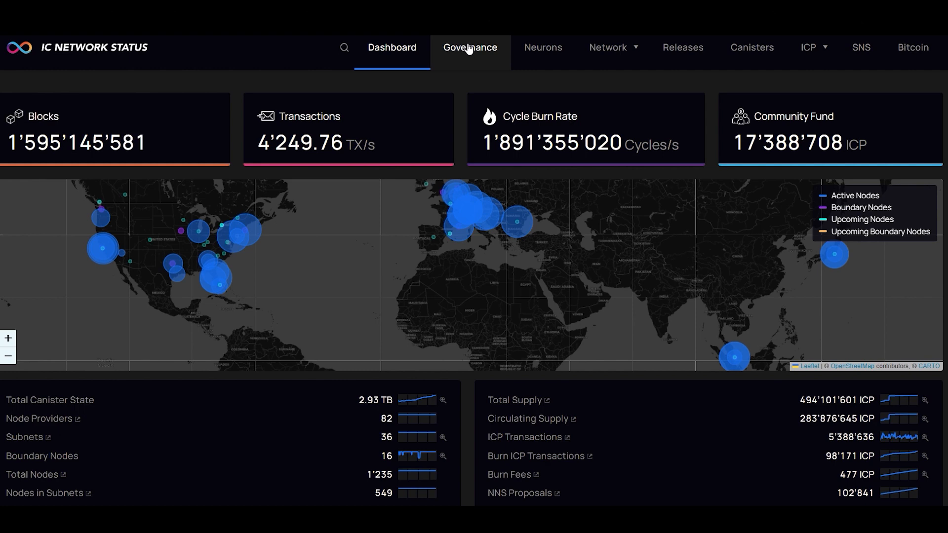
Browse the Governance page: 18.2% 8-year reward estimate, voting charts and the Proposals table.
left_click(471, 47)
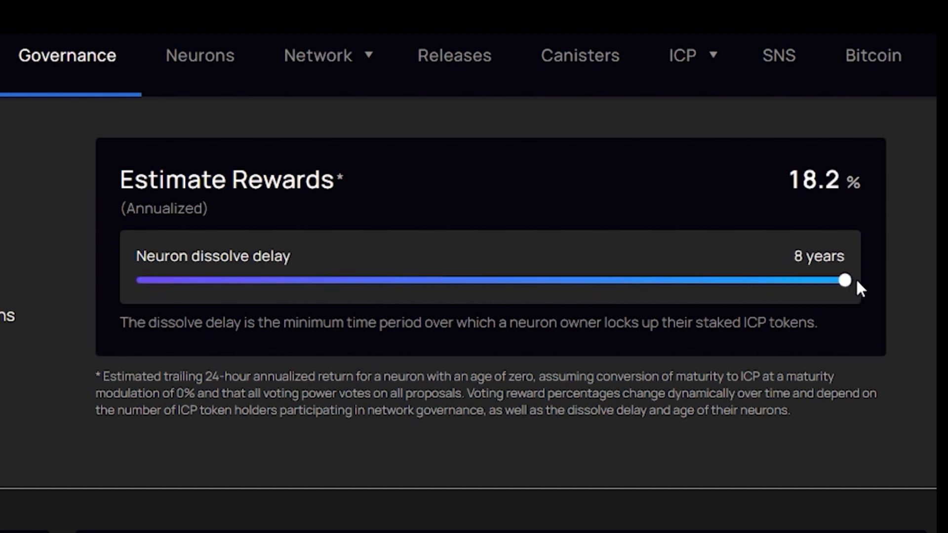
scroll("down", 3)
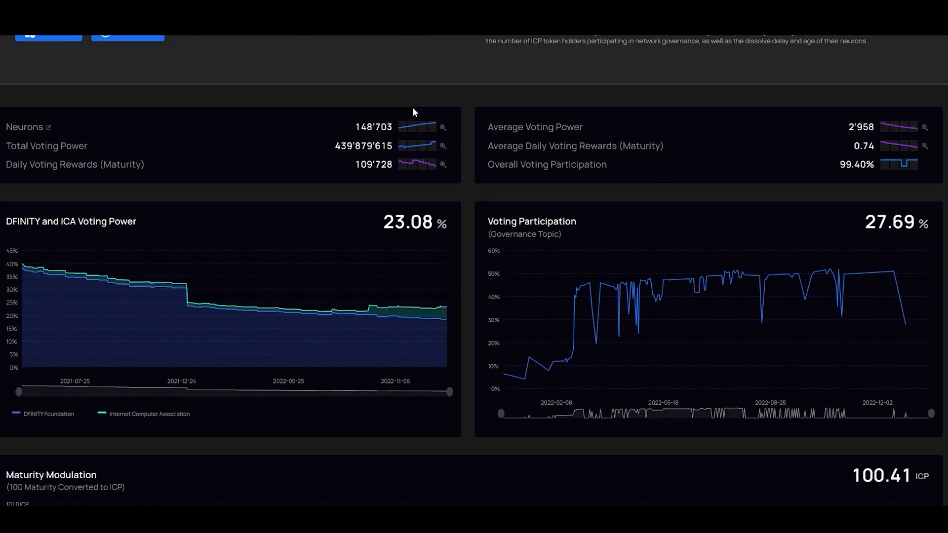
scroll("down", 3)
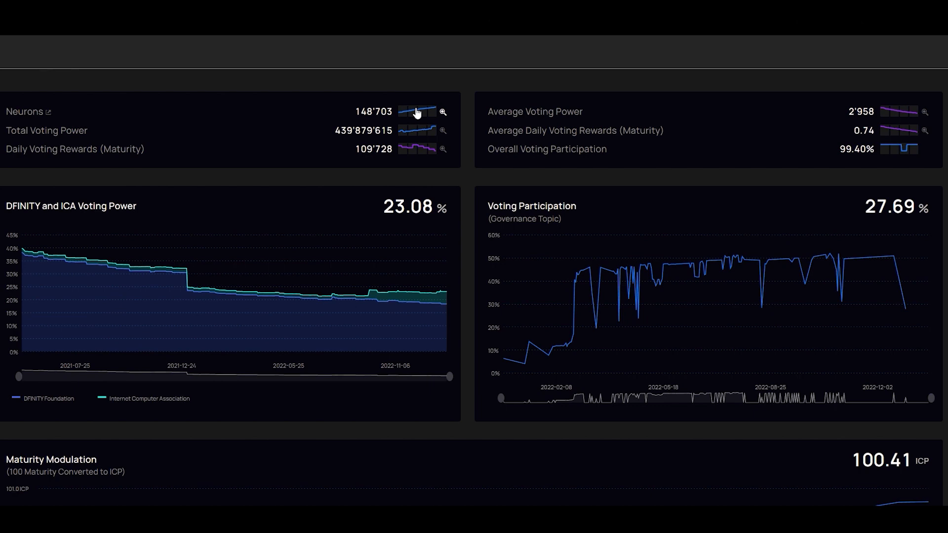
mouse_move(777, 223)
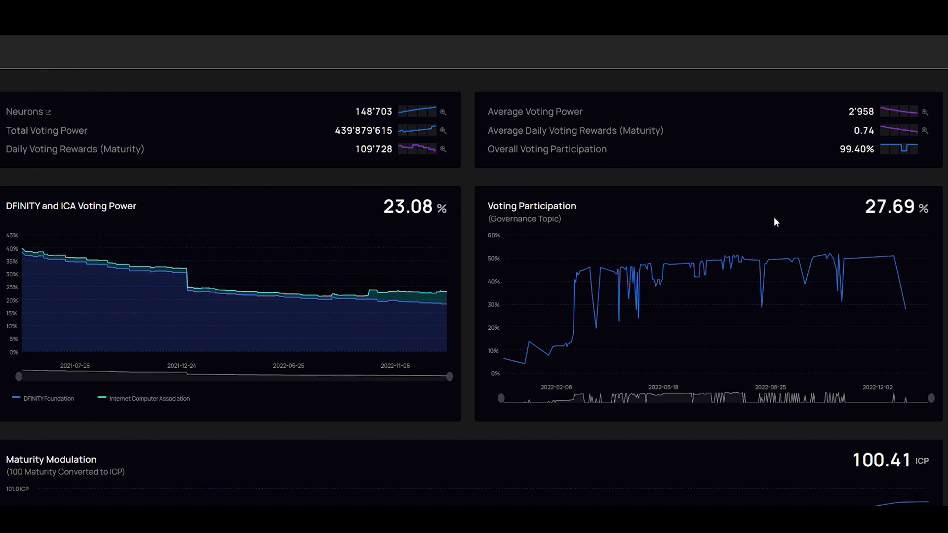
scroll("down", 3)
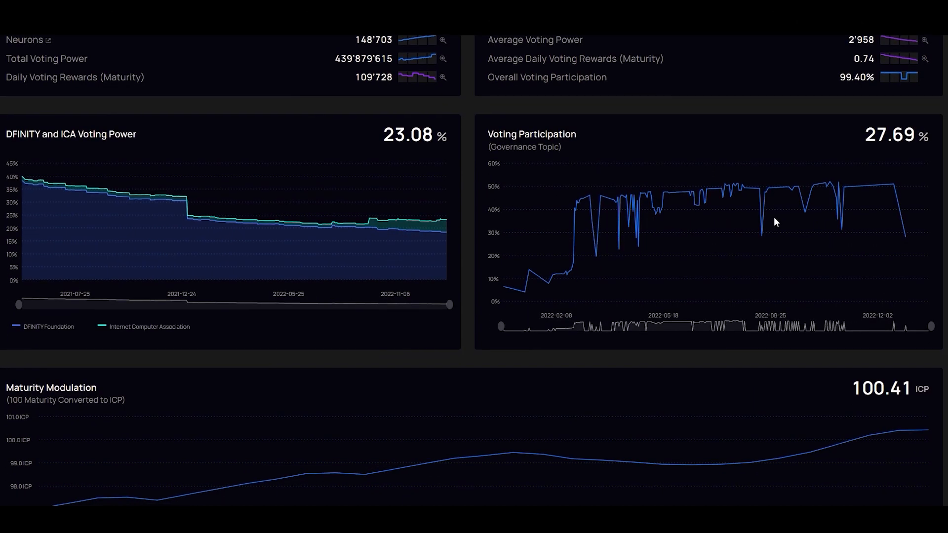
scroll("down", 3)
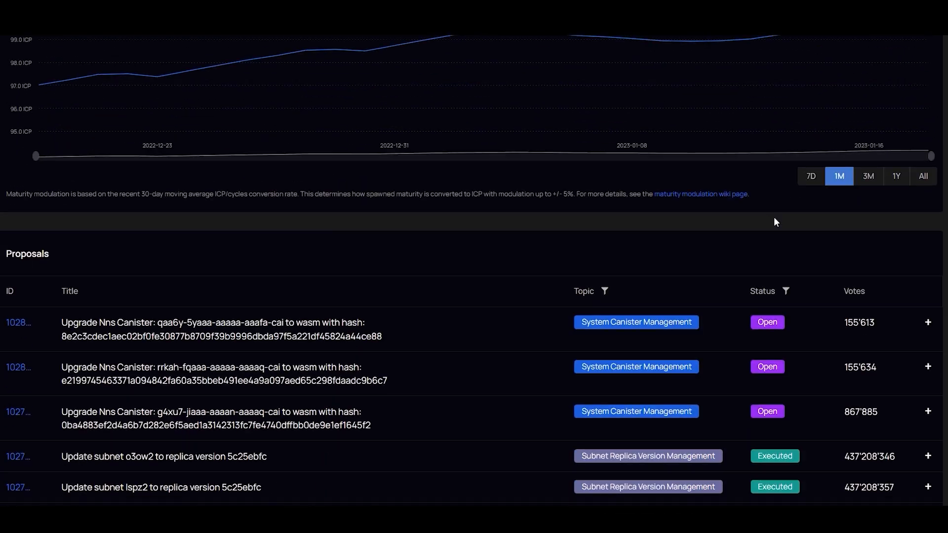
scroll("up", 3)
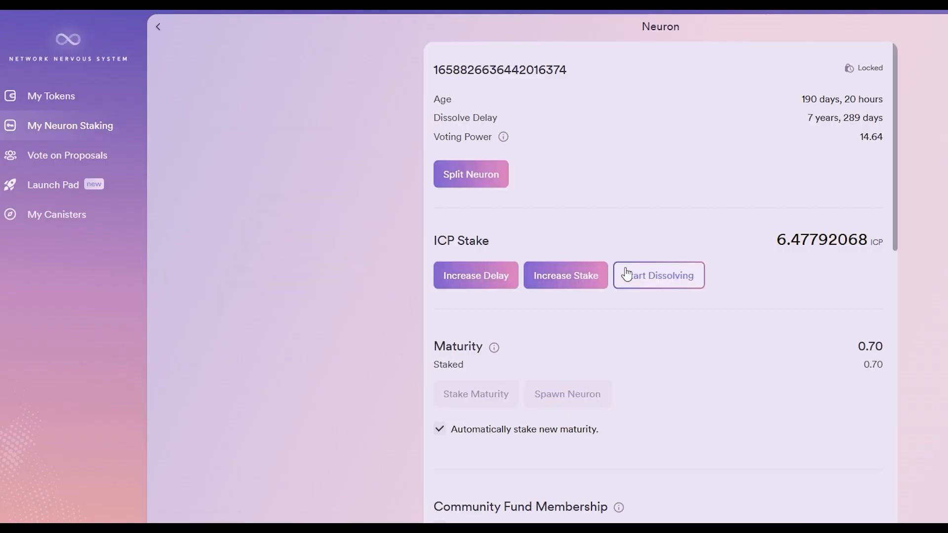
mouse_move(470, 173)
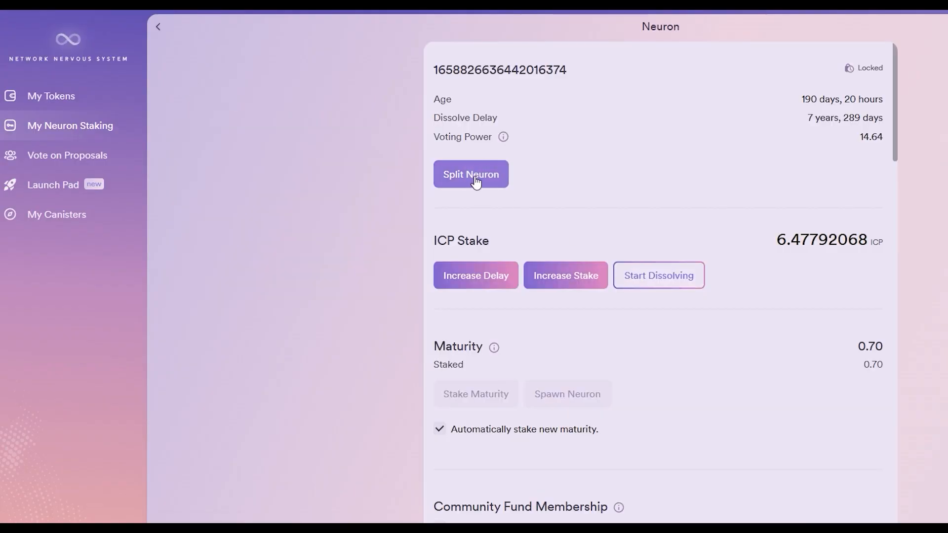
Split 2.50 ICP off the 6.48 ICP neuron into a new neuron and confirm.
left_click(470, 174)
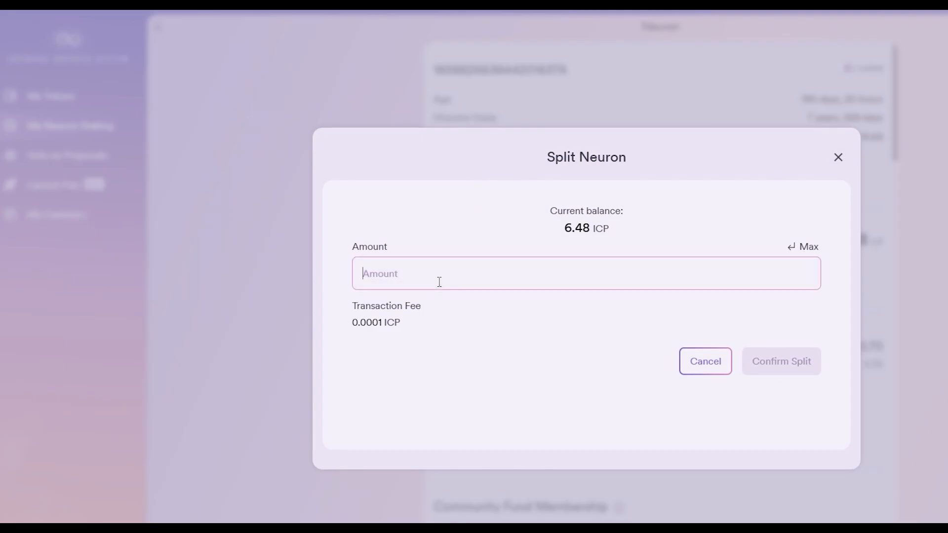
type("2.50")
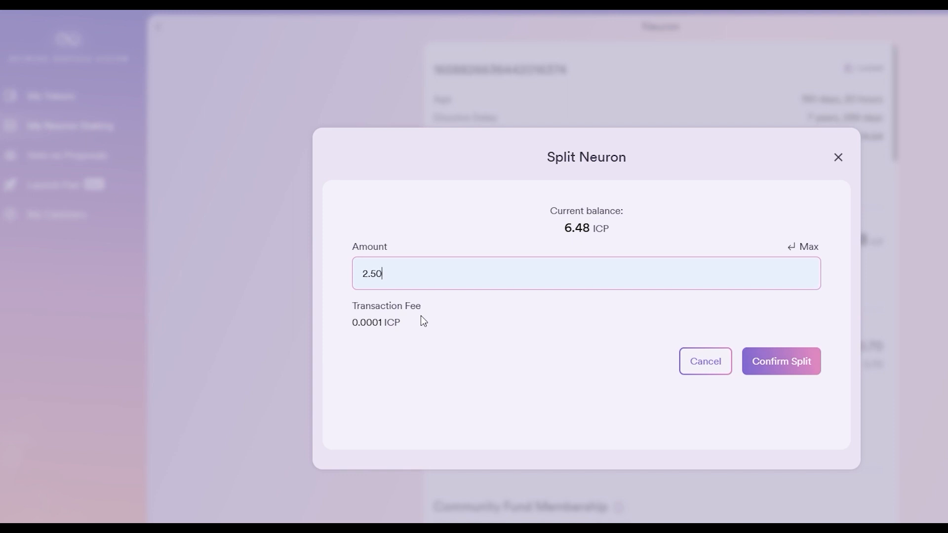
left_click(780, 361)
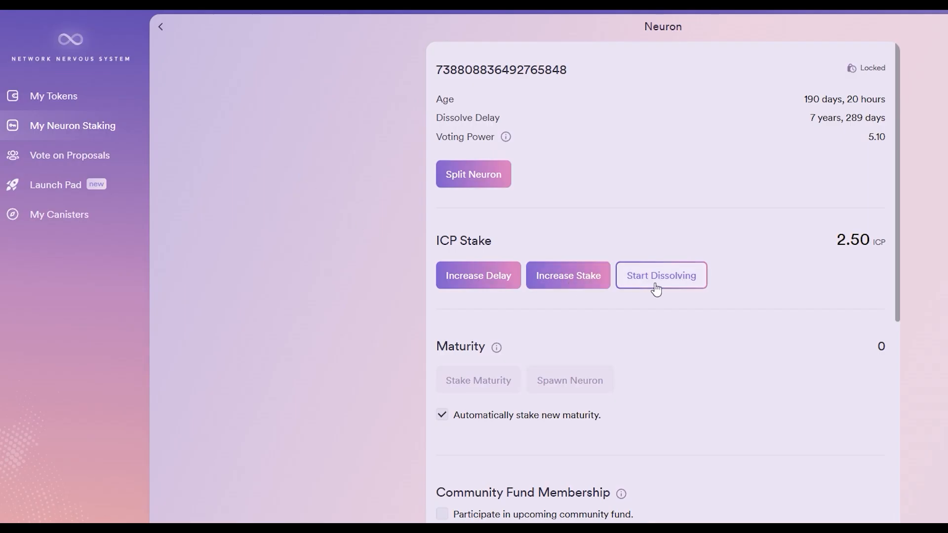
Lengthen the 2.50 ICP neuron's dissolve delay to 2 years, 63 days.
left_click(661, 275)
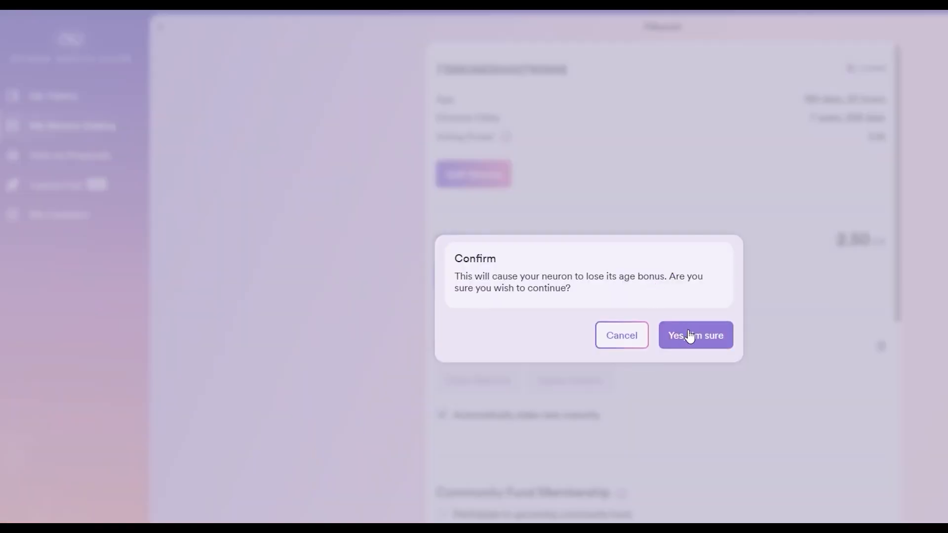
left_click(694, 335)
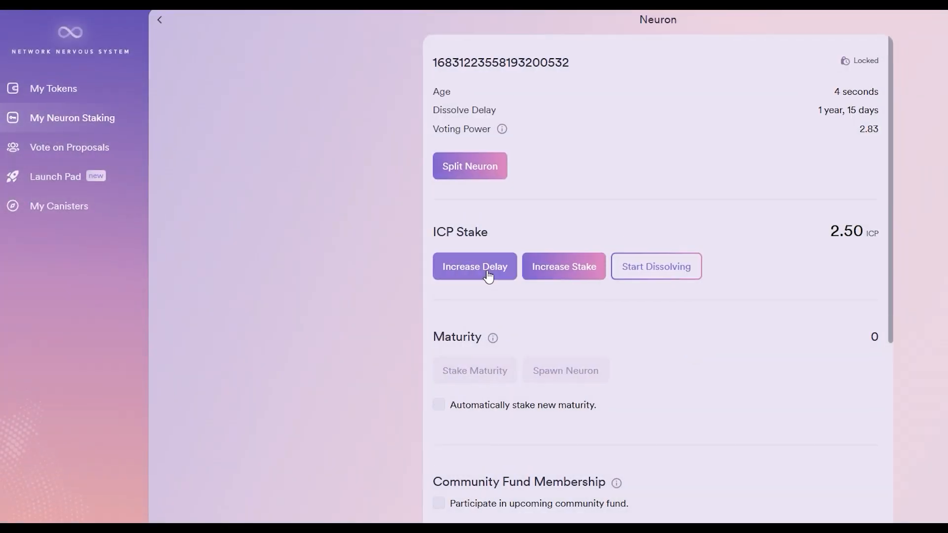
left_click(474, 266)
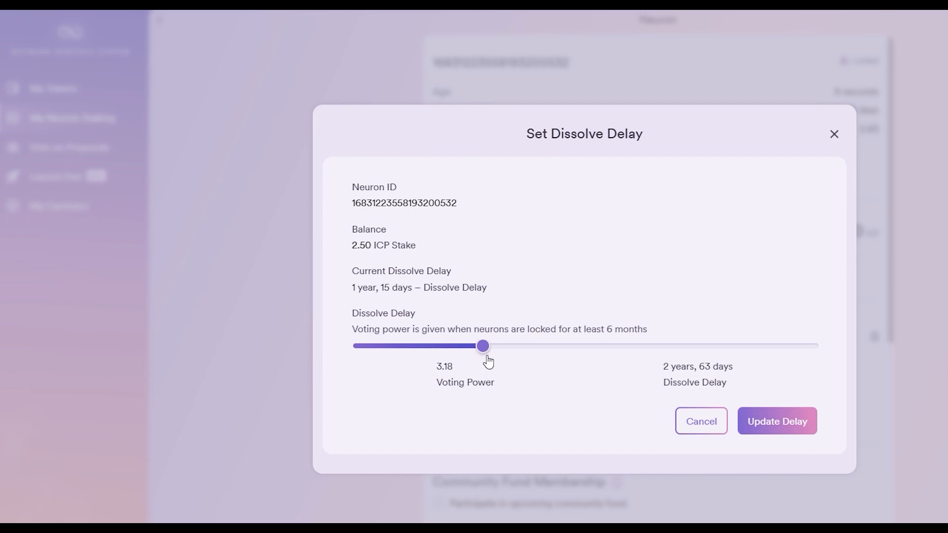
left_click(777, 420)
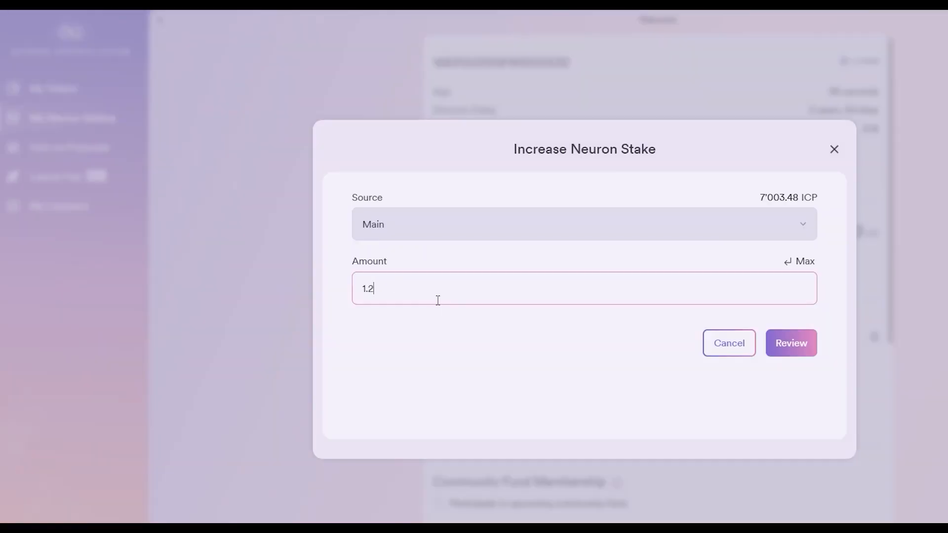
Top the neuron up by 1.25 ICP to 3.75 ICP, then start dissolving it despite the age bonus loss.
left_click(790, 342)
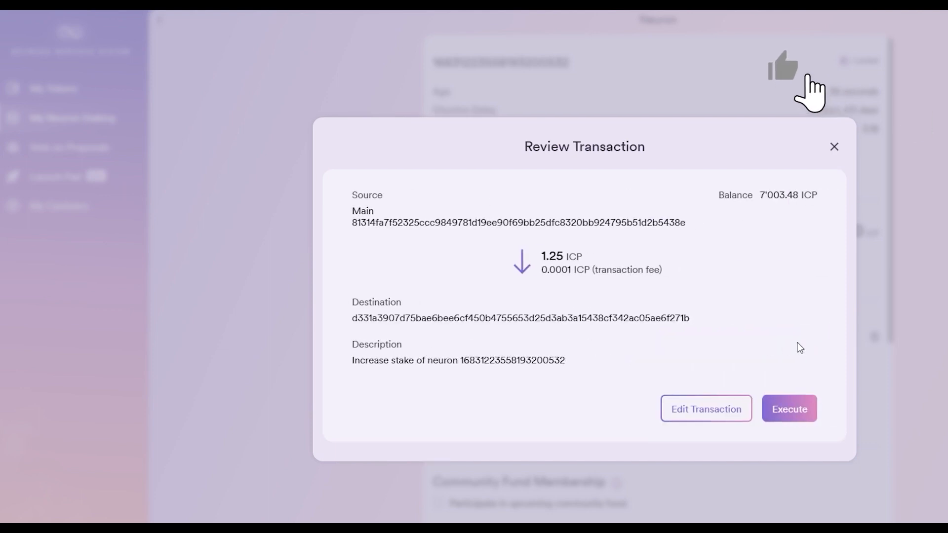
left_click(790, 409)
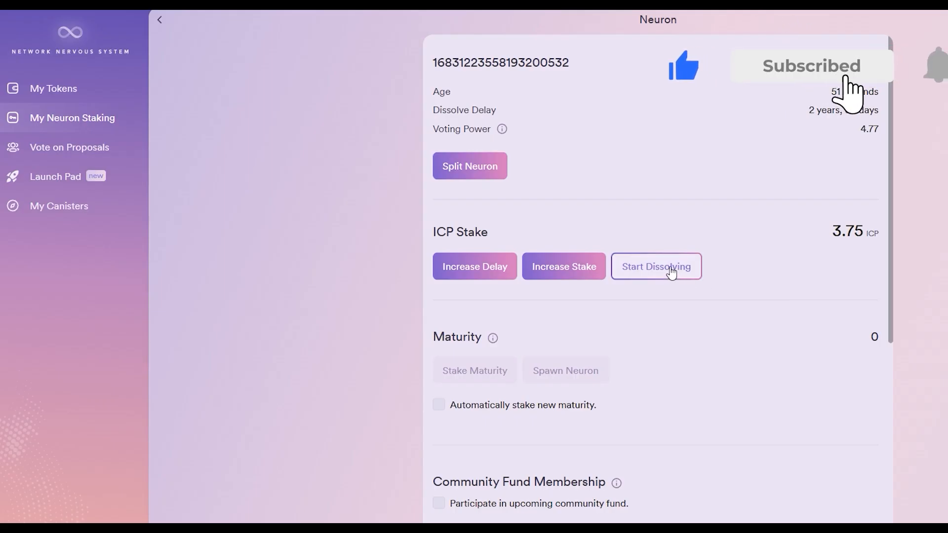
left_click(656, 265)
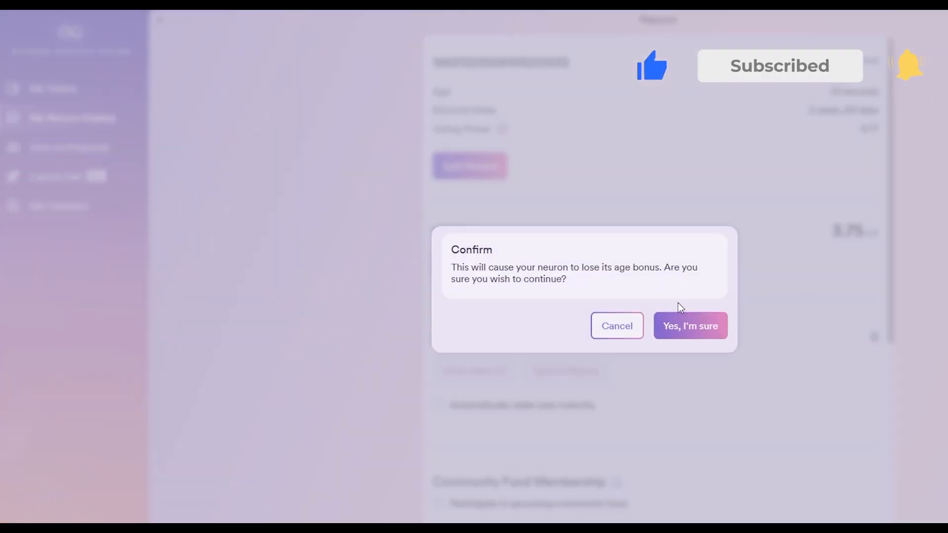
left_click(689, 325)
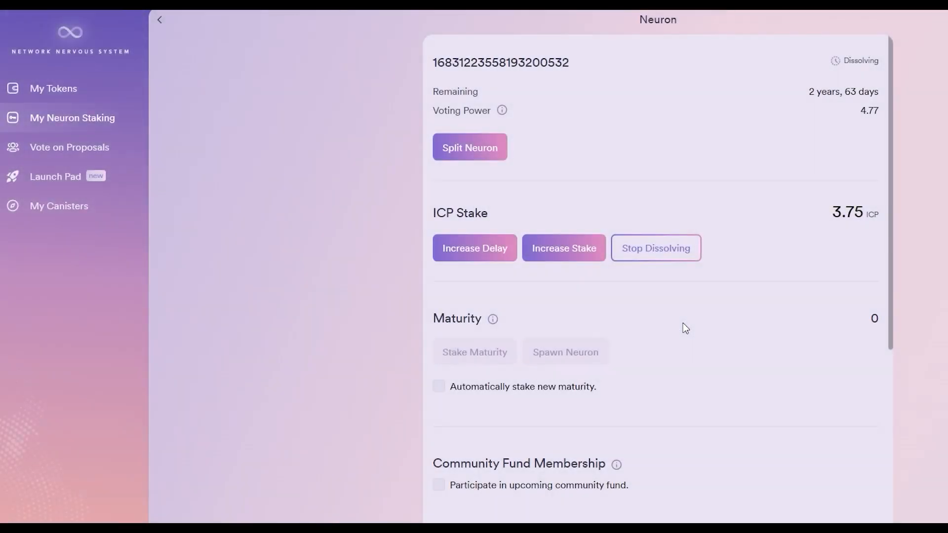
left_click(69, 148)
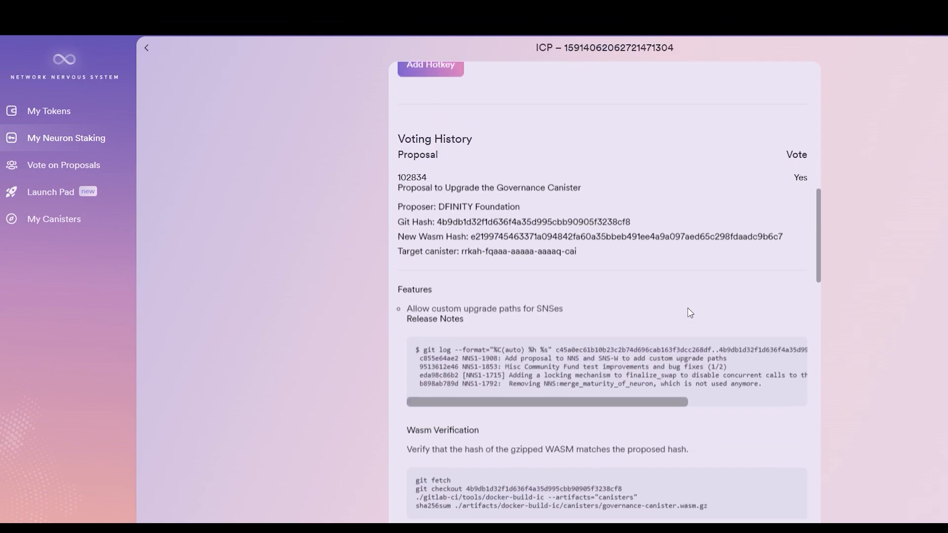
Scroll the 21.47732068 ICP neuron's voting history and return to its details.
scroll("down", 3)
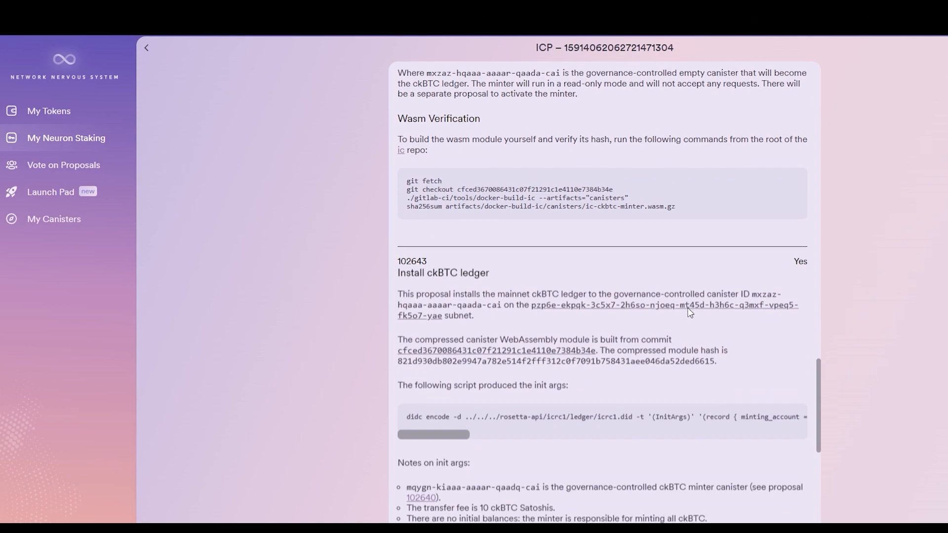
scroll("up", 3)
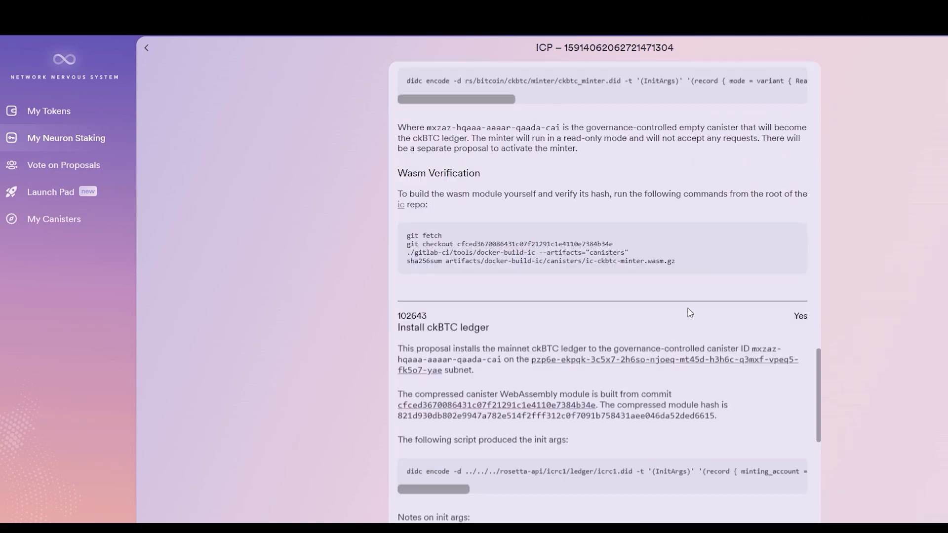
left_click(145, 48)
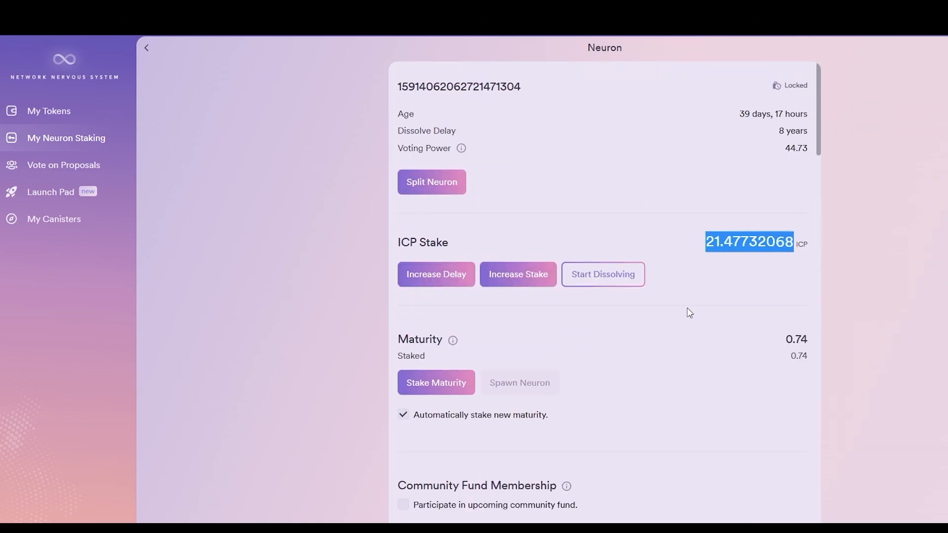
left_click(688, 313)
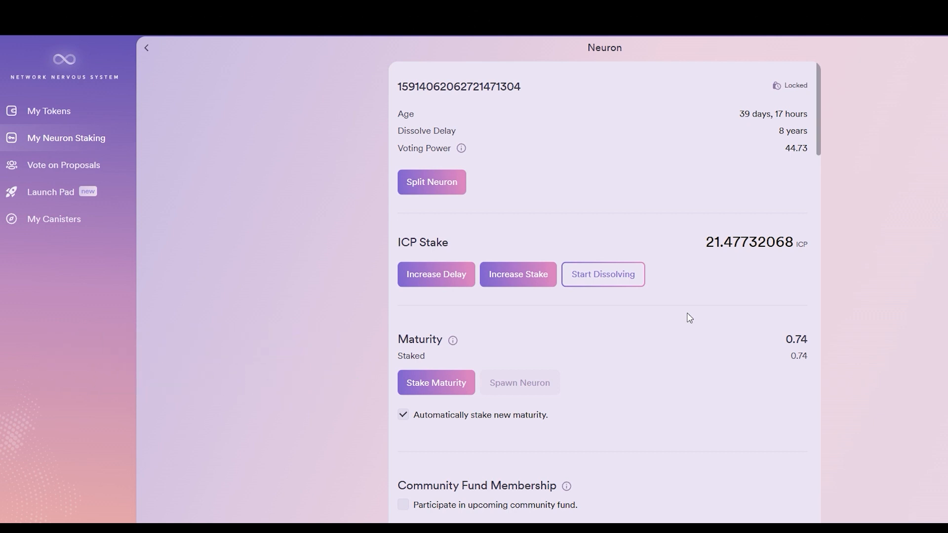
mouse_move(690, 318)
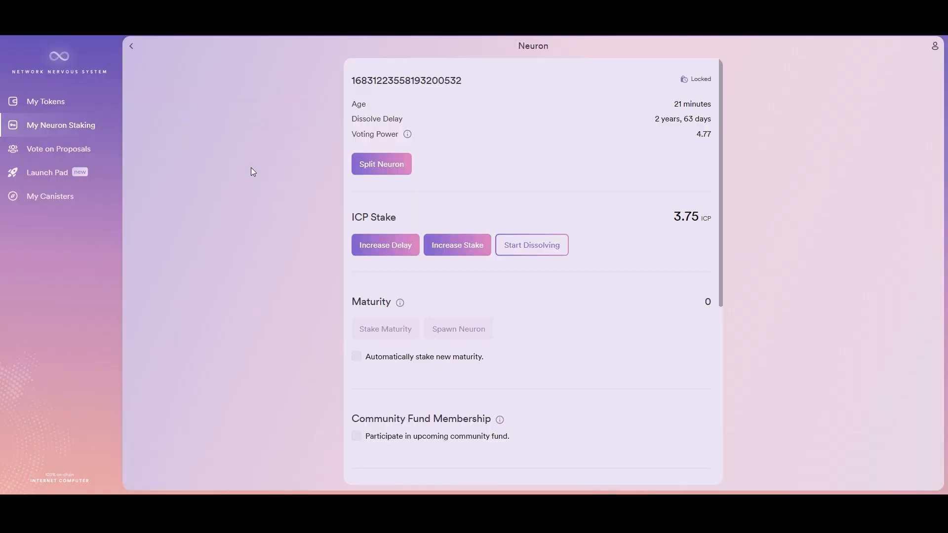
Follow DFINITY Foundation on the All Except Governance and SNS & Community Fund topic.
scroll("down", 3)
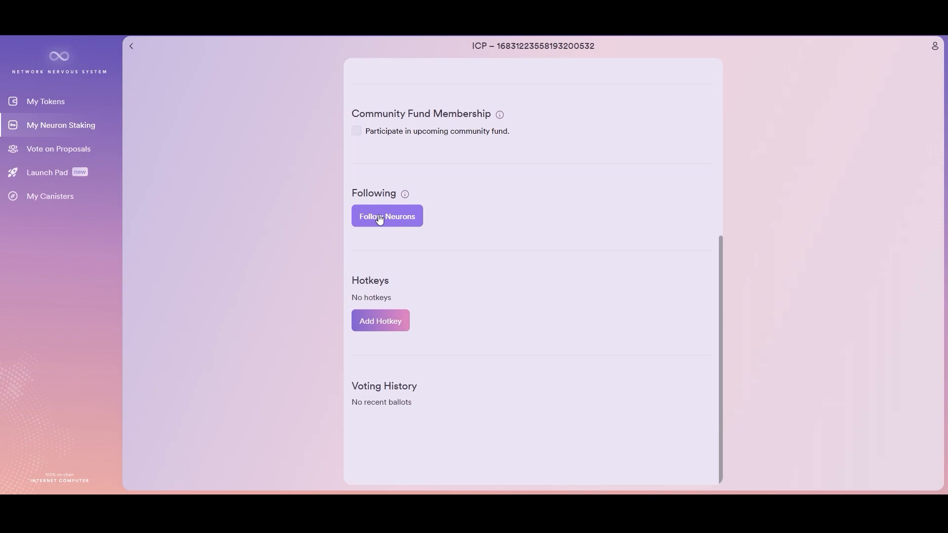
left_click(387, 216)
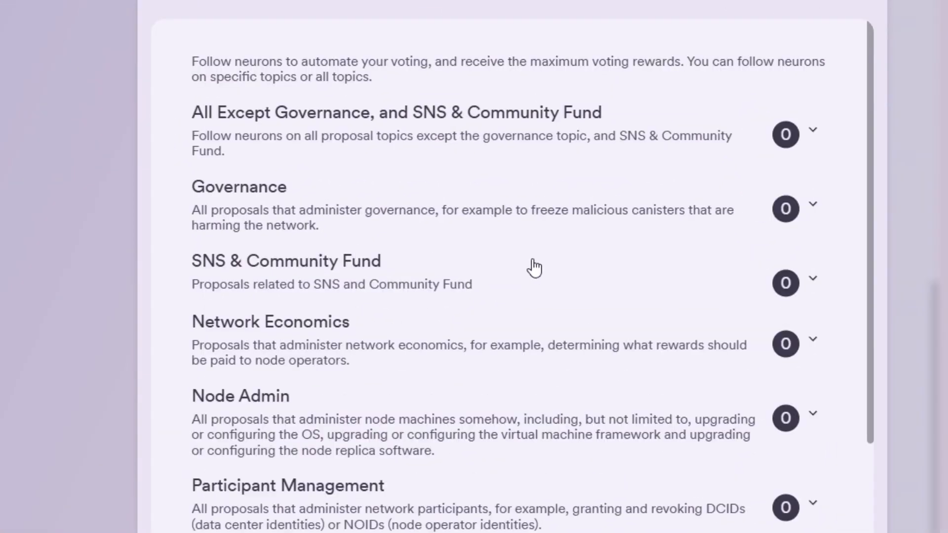
left_click(813, 131)
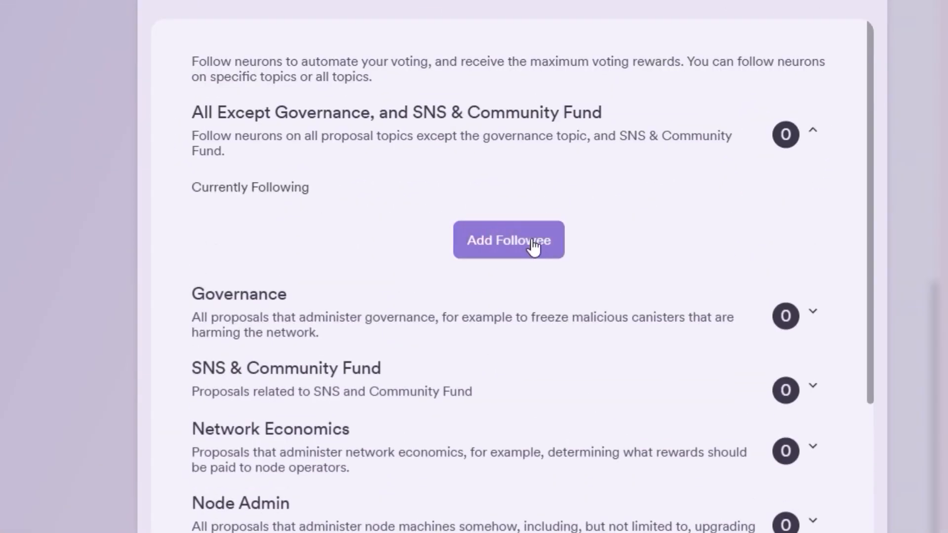
left_click(508, 239)
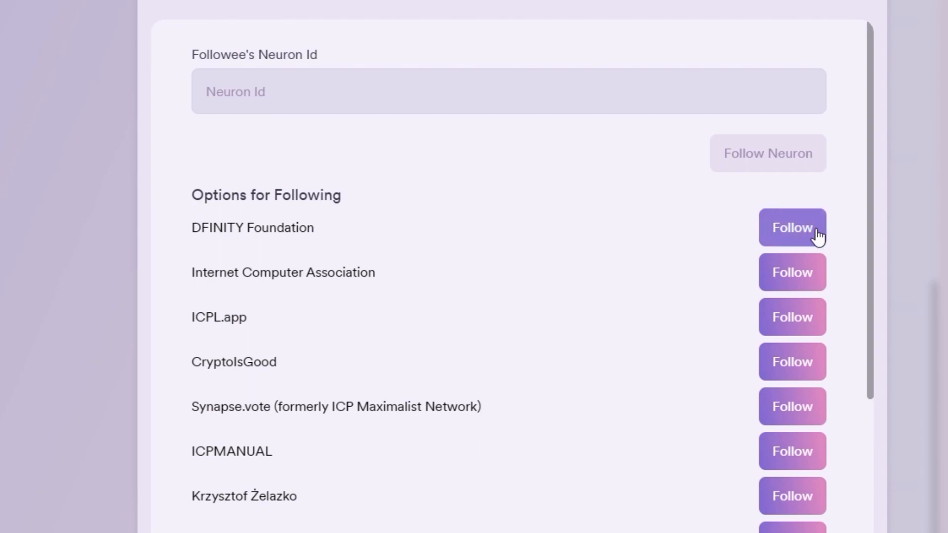
left_click(792, 228)
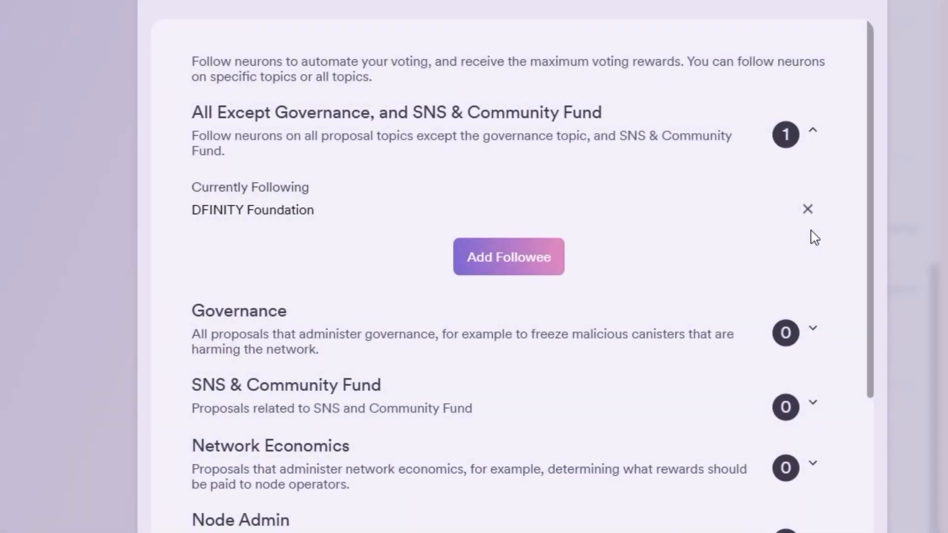
Expand the Governance topic and bring up its followee choices.
left_click(813, 332)
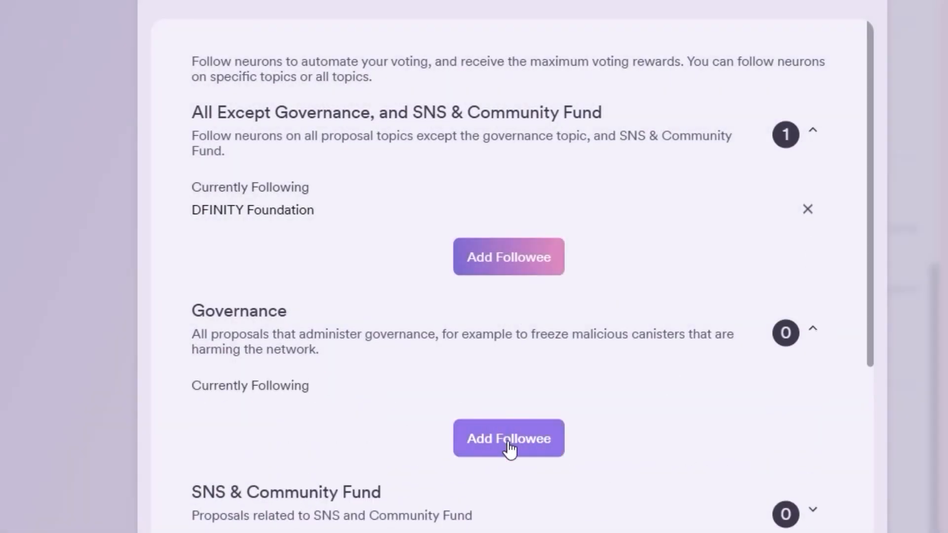
left_click(508, 438)
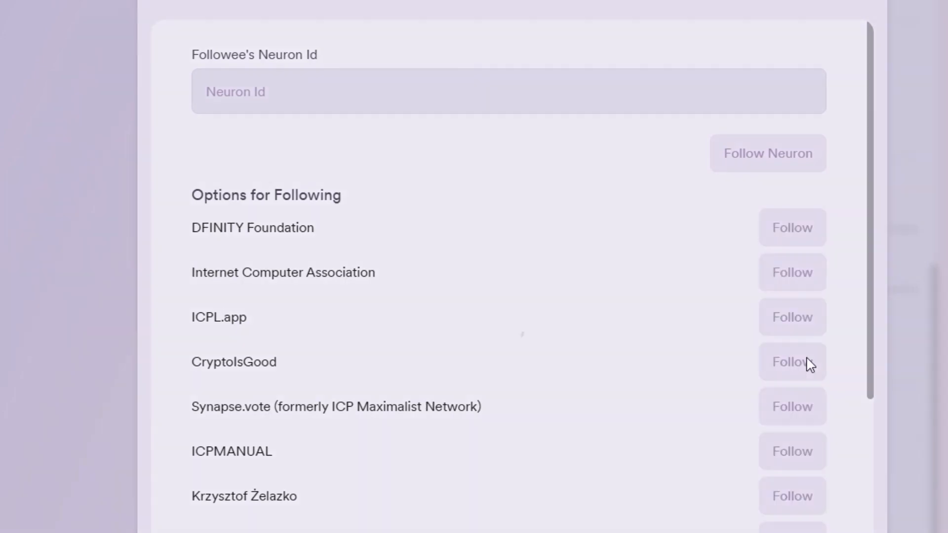